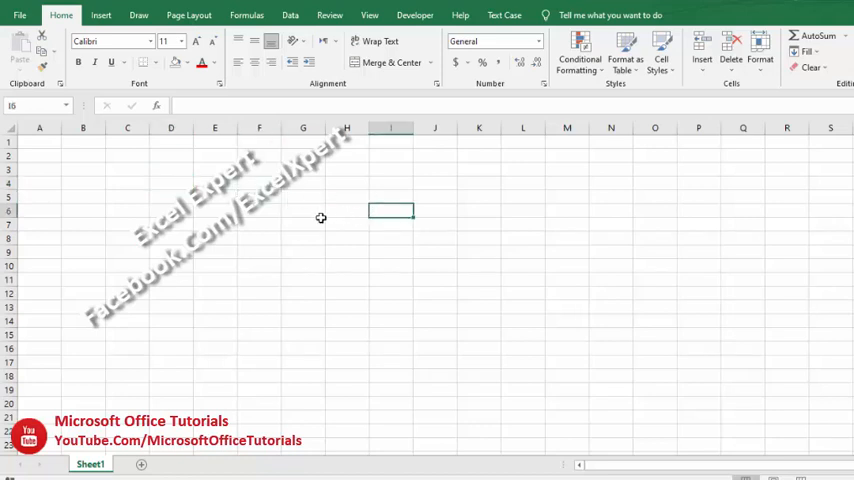
Select a cell range, then bring up the Visual Basic editor from the Developer tools.
click(216, 184)
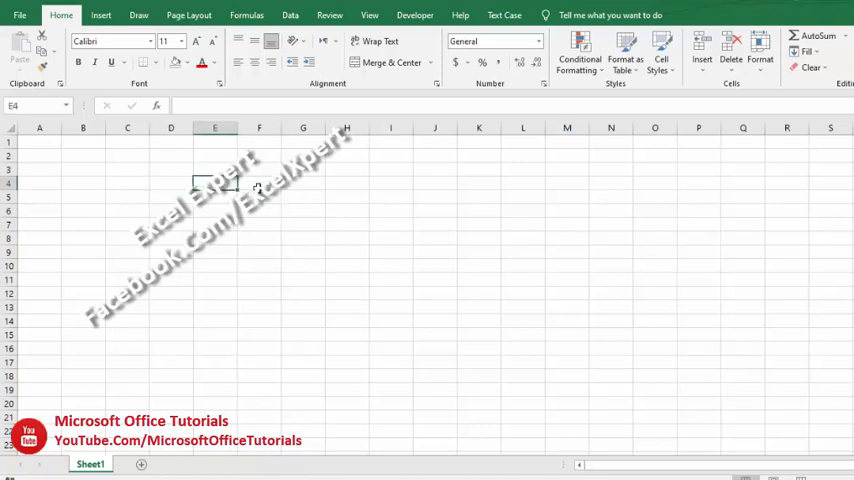
click(434, 264)
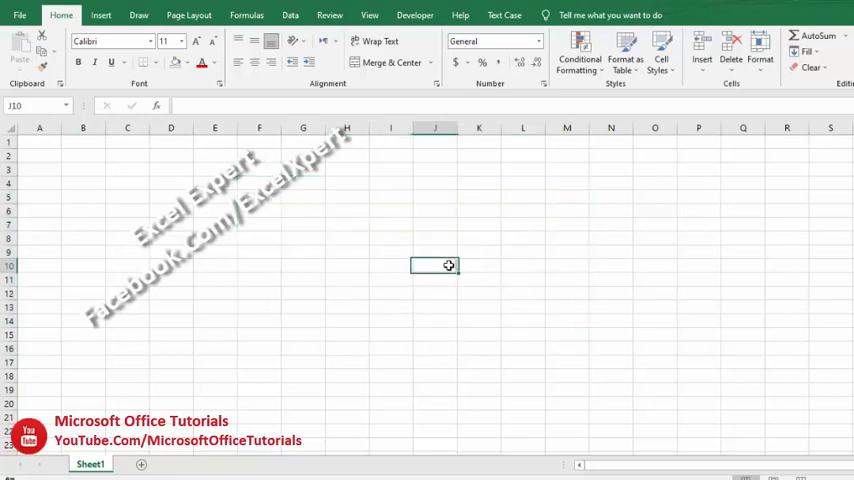
drag(260, 196, 434, 252)
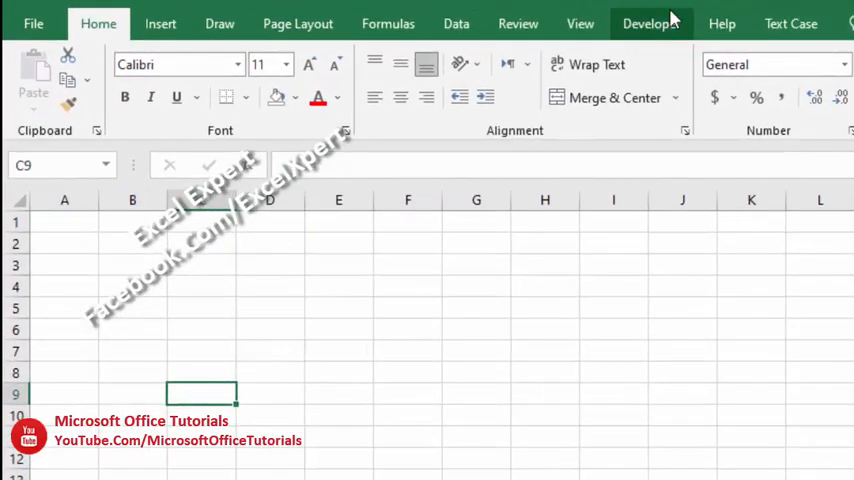
click(648, 22)
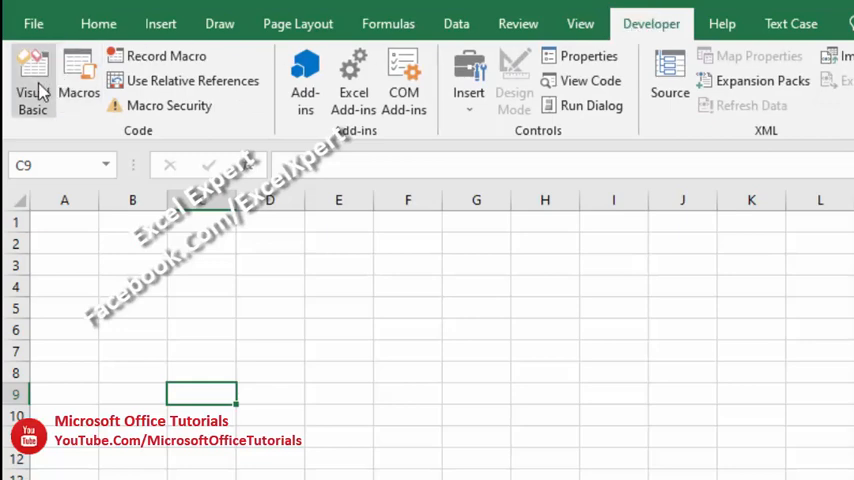
click(32, 64)
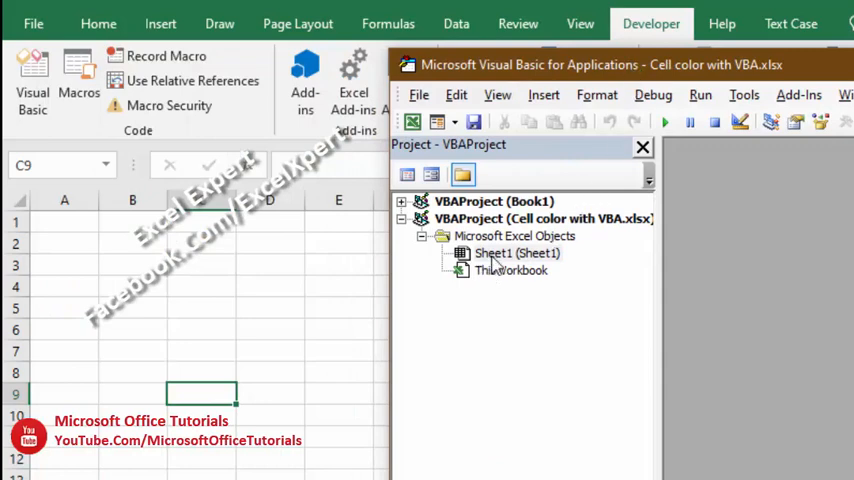
mouse_move(532, 278)
text(s)
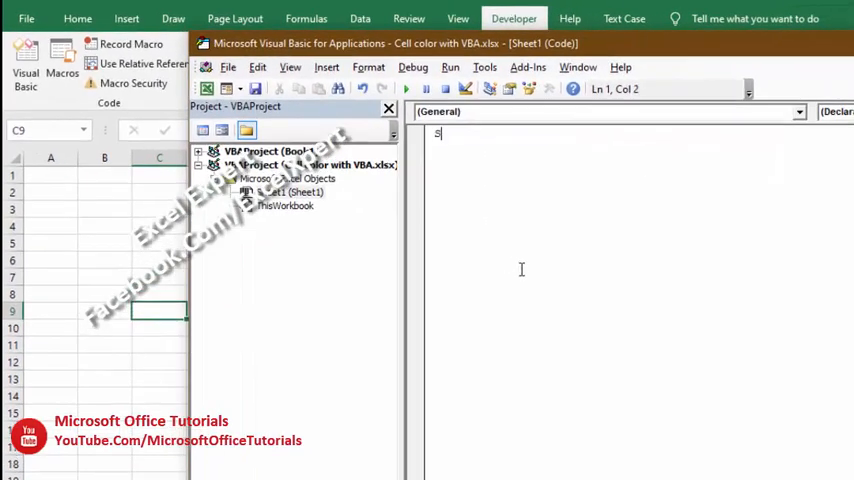
Declare an empty Sub FillColor1() procedure in Sheet1's code module.
text(ub)
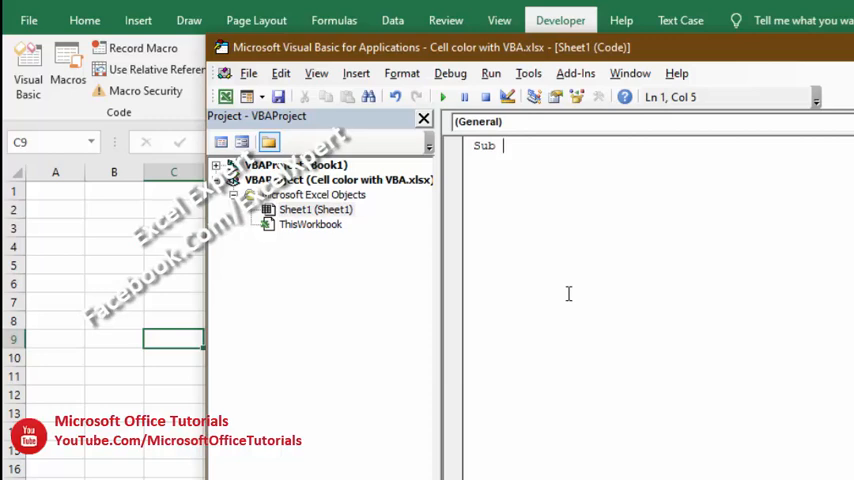
text(Fi)
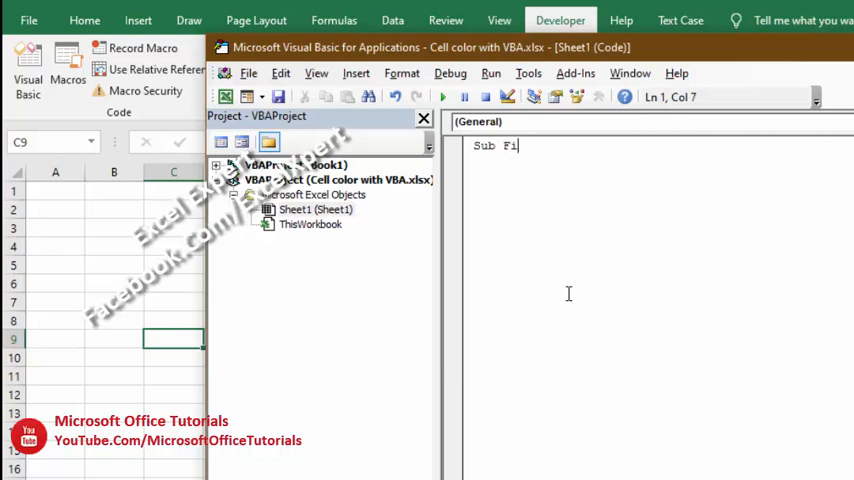
text(llColor1)
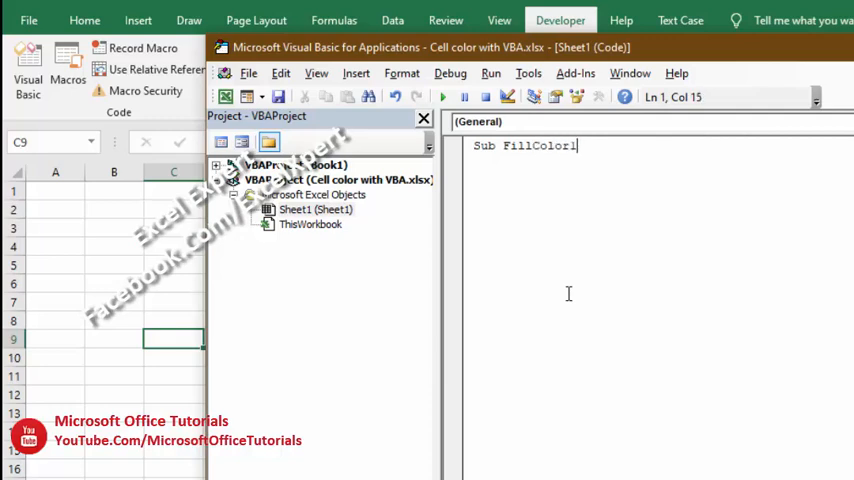
text(())
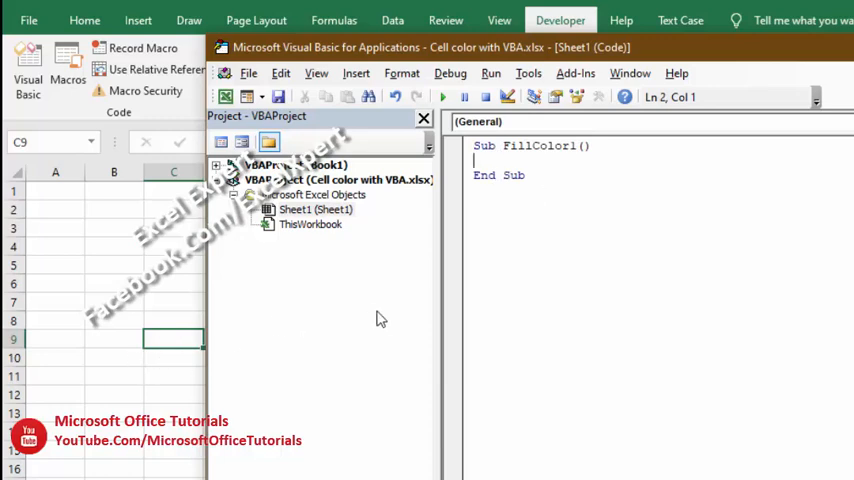
Begin the fill line as selection.interior.color=RGB( inside FillColor1.
text(selecti)
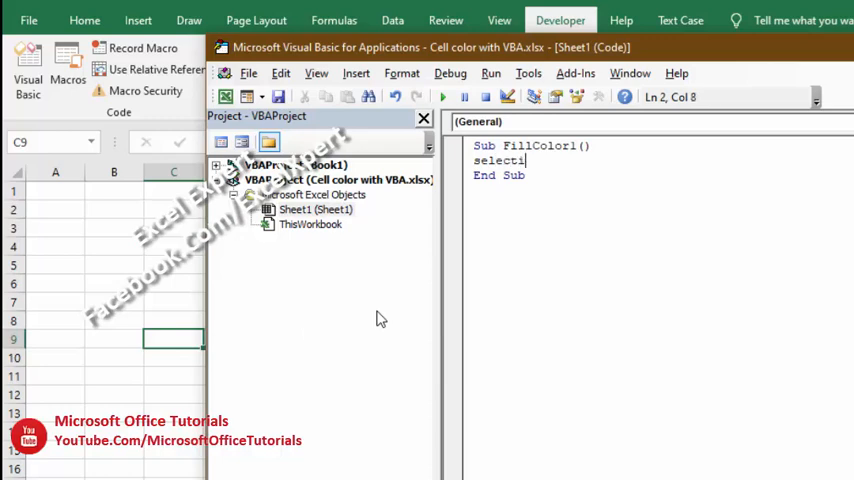
text(on.interi)
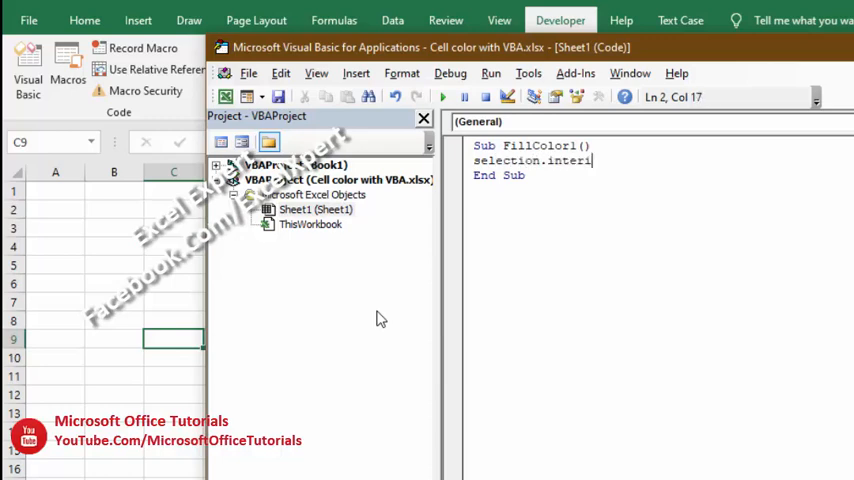
text(or.color)
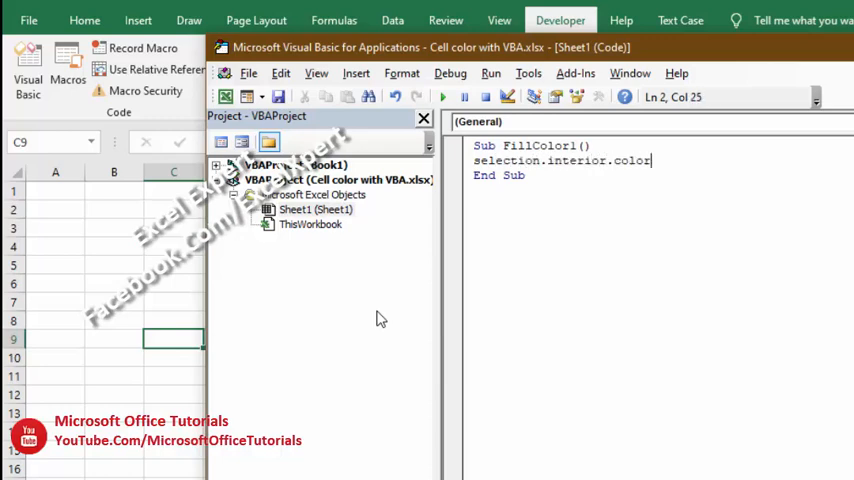
text(=RGB)
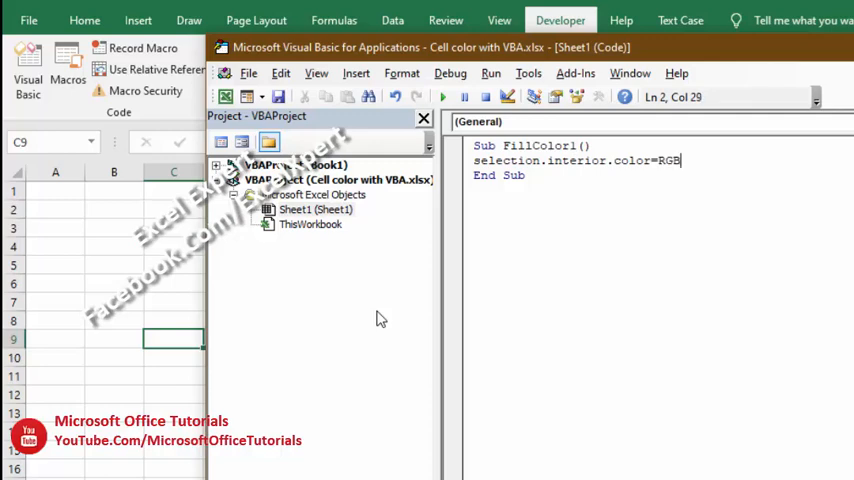
text(()
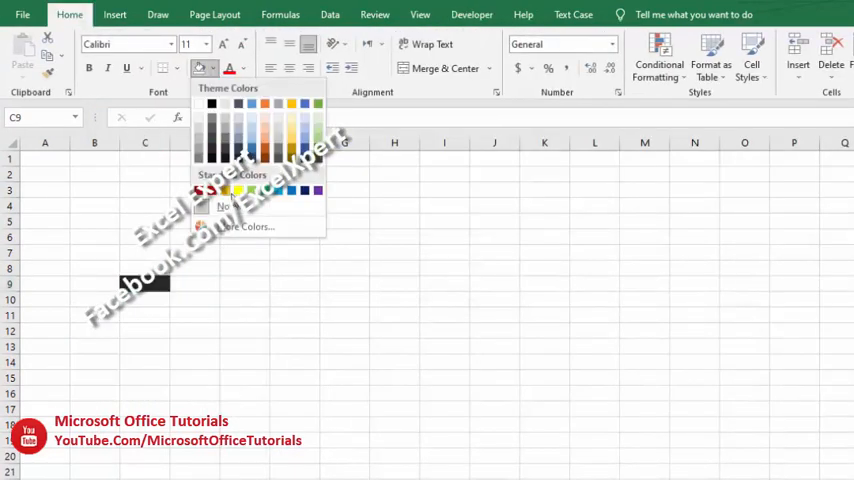
click(248, 226)
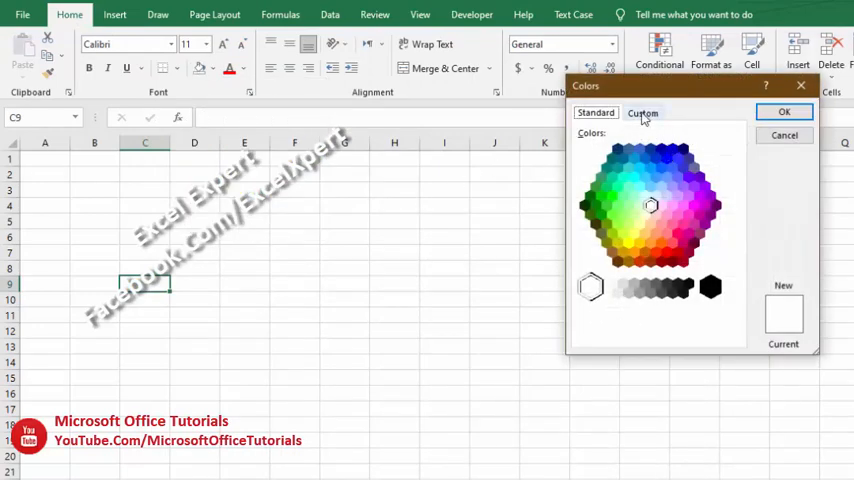
click(644, 112)
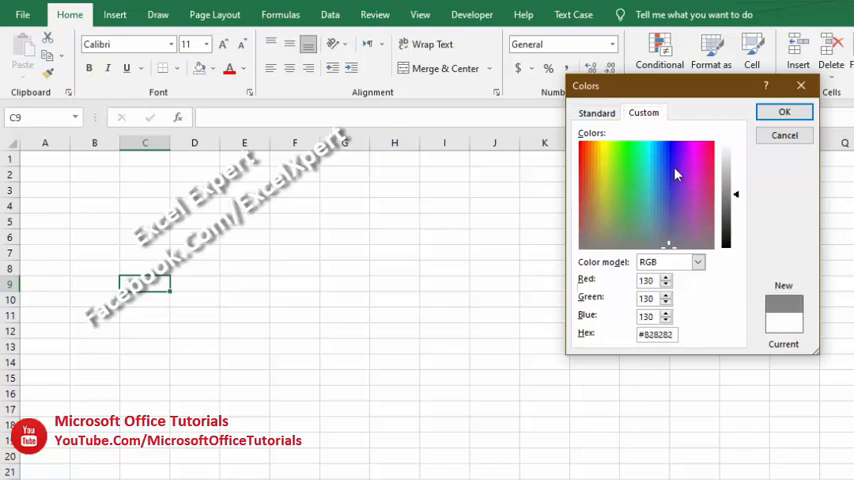
click(670, 162)
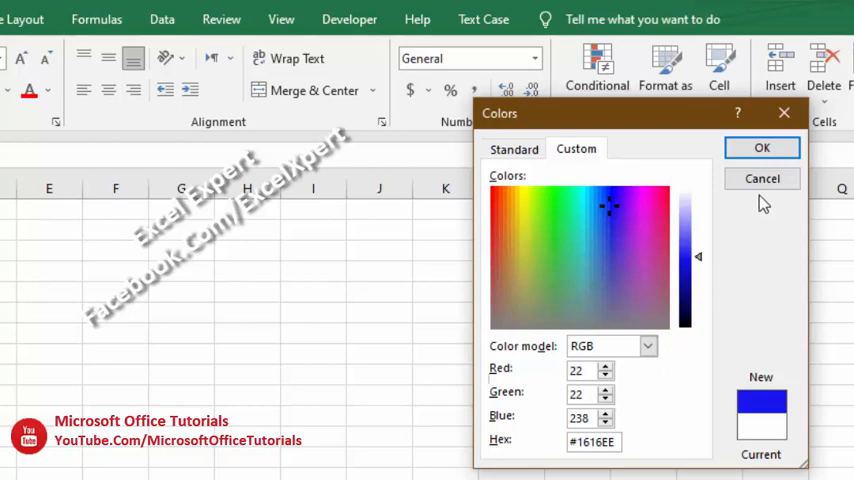
mouse_move(762, 180)
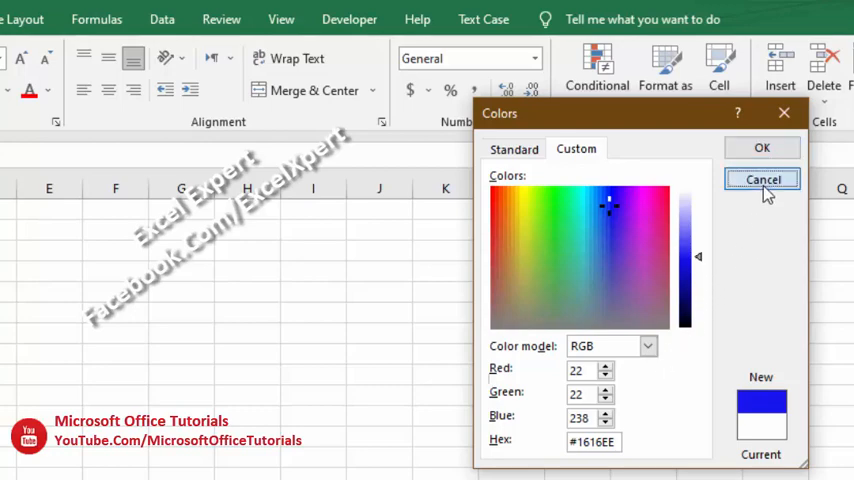
click(762, 180)
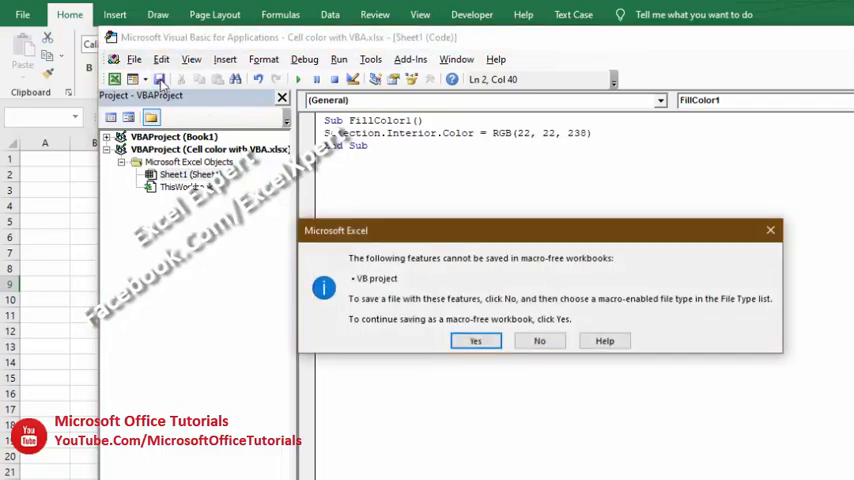
Answer the macro-free workbook warning after saving the RGB(22, 22, 238) fill line.
click(540, 340)
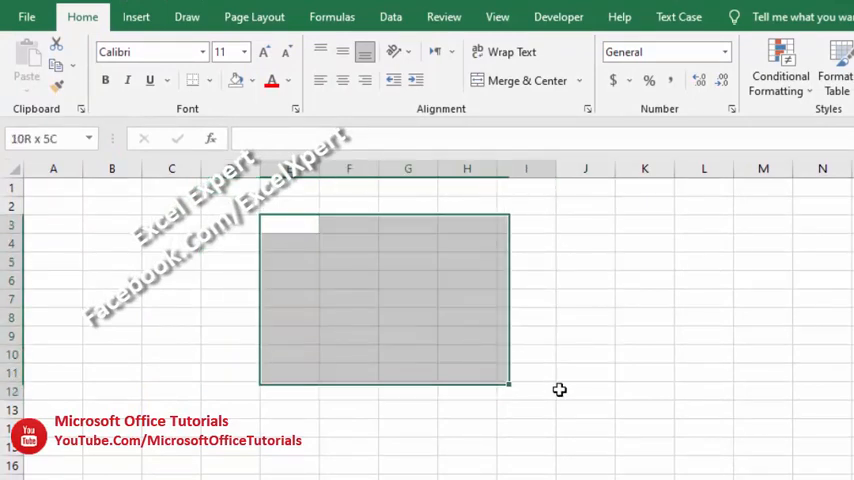
Run Sheet1.FillColor1 on the E-I block and again on the C-D strip, filling both blue.
click(556, 16)
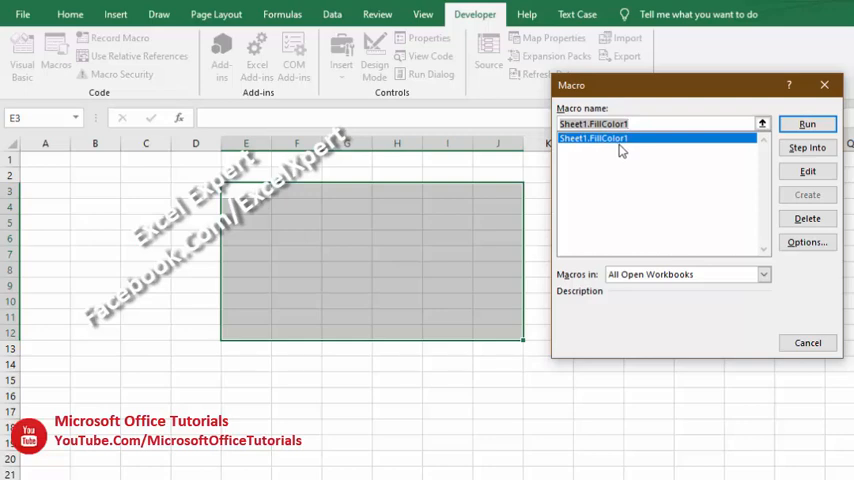
click(812, 124)
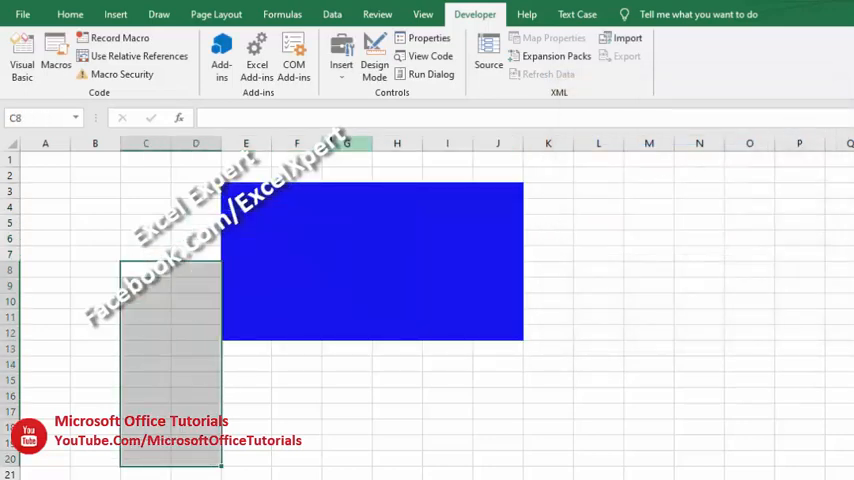
click(52, 60)
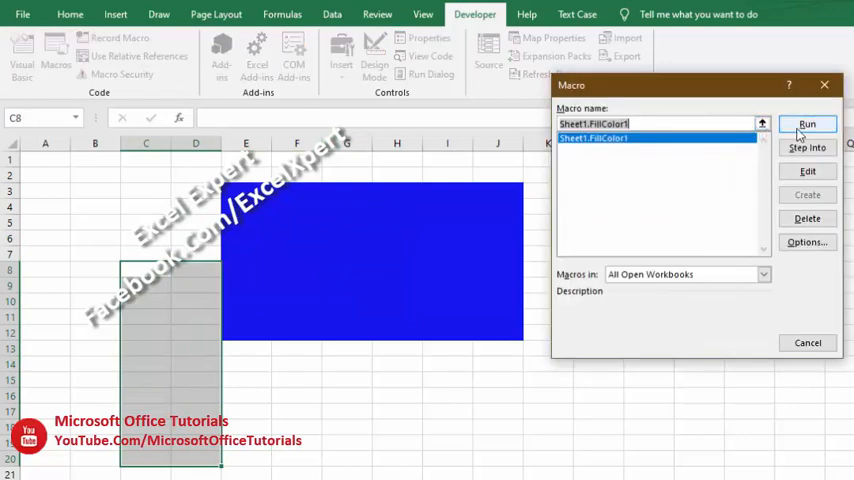
click(808, 122)
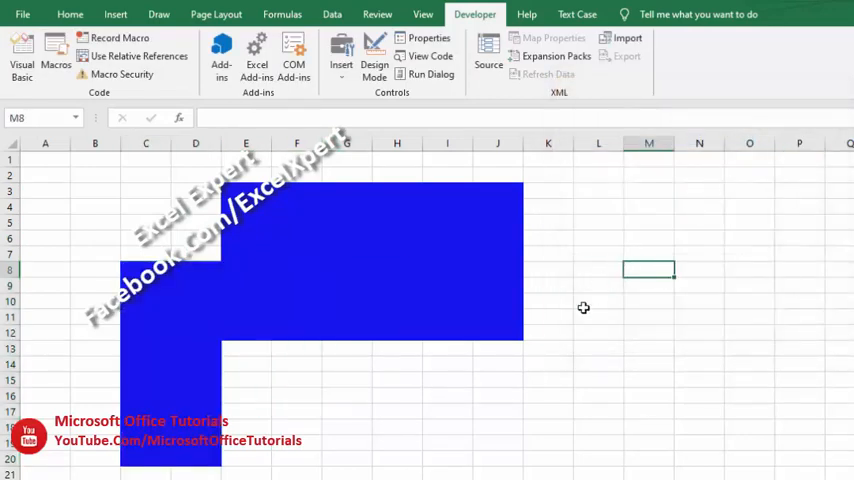